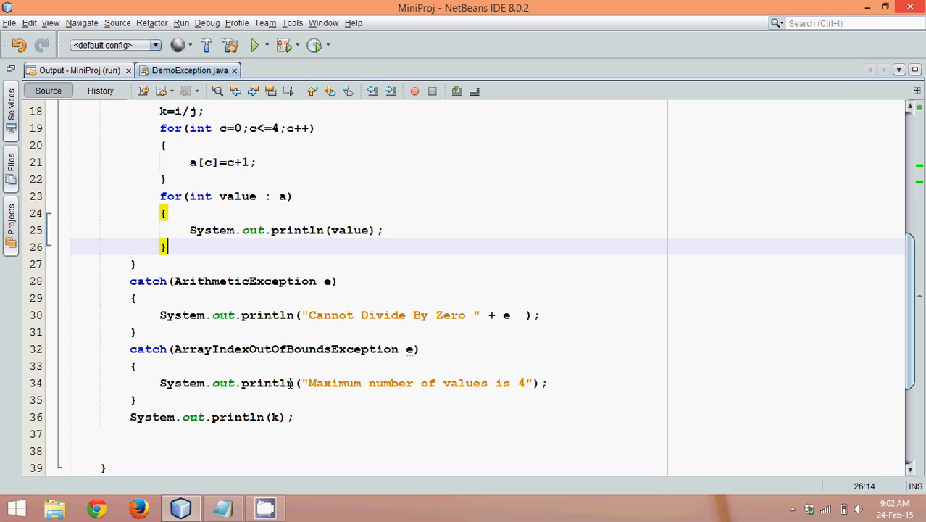
pyautogui.moveTo(166, 273)
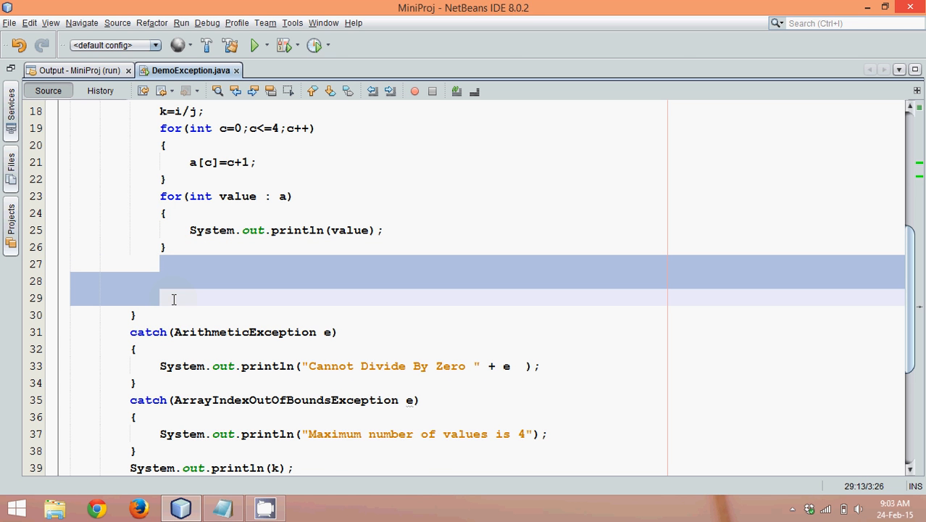
# Add blank lines inside the try block after the for-each loop and remove the trailing println(k).
pyautogui.click(174, 297)
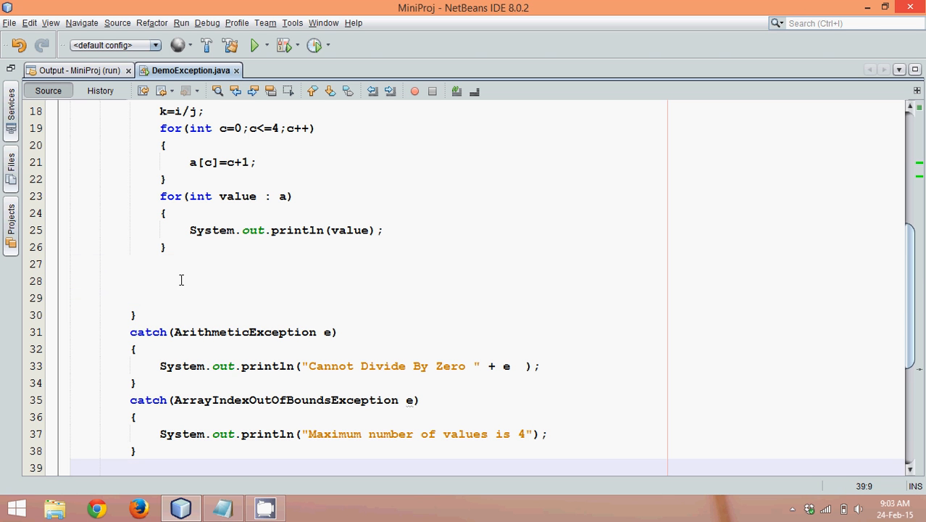
pyautogui.click(161, 263)
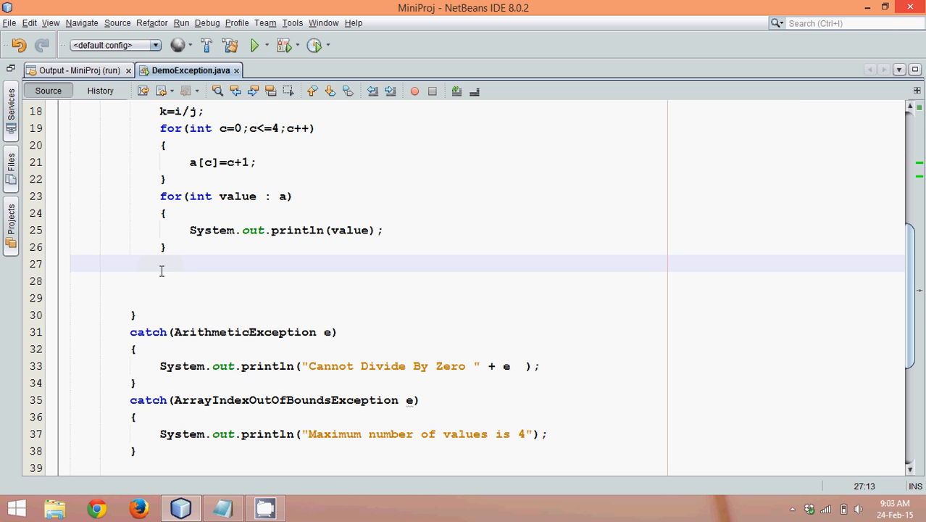
pyautogui.click(245, 332)
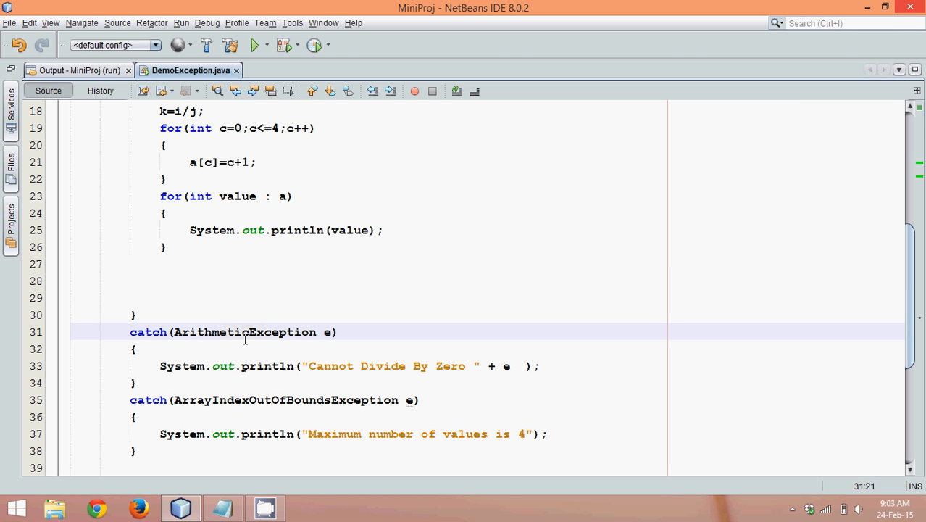
pyautogui.click(211, 399)
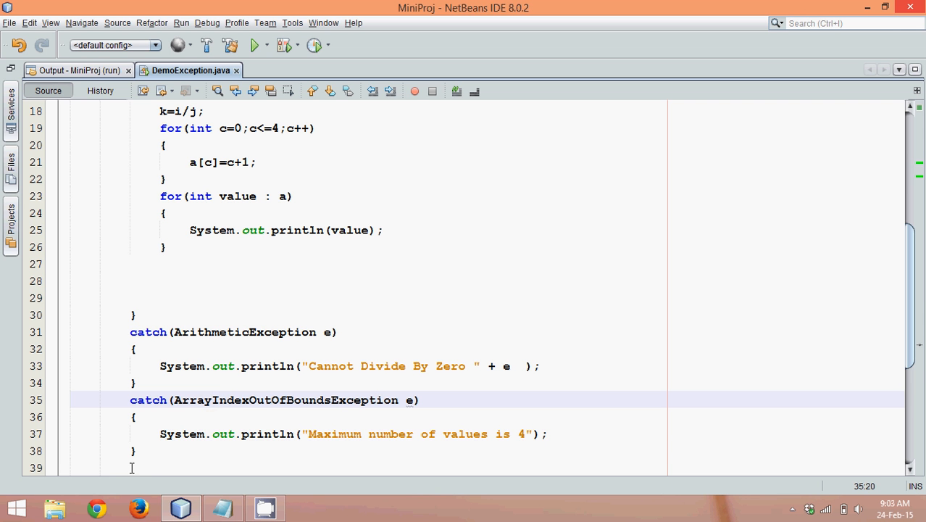
# Type a catch(Exception e) block printing "Unknown Exception" below the existing catches, then save.
pyautogui.write('catch(')
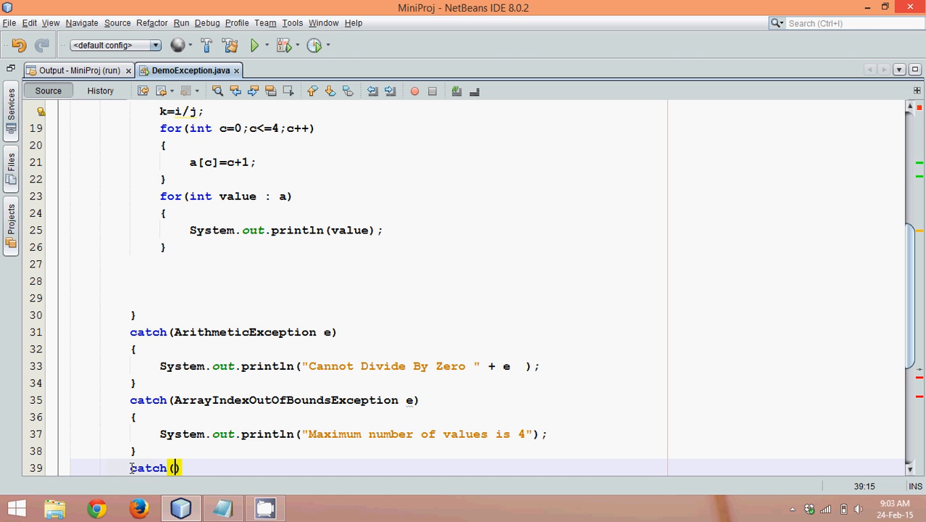
pyautogui.write(')')
pyautogui.write('{')
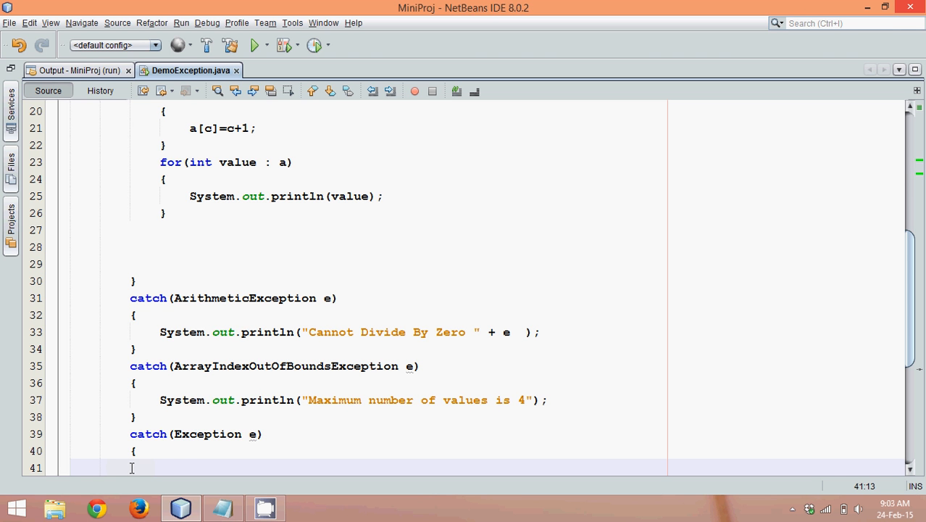
pyautogui.write('System.out.println("");')
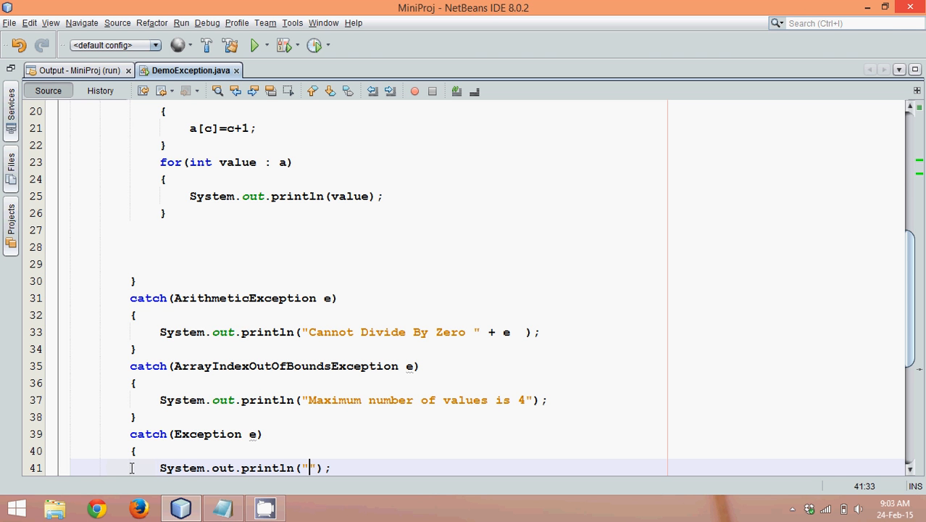
pyautogui.write('Unkno')
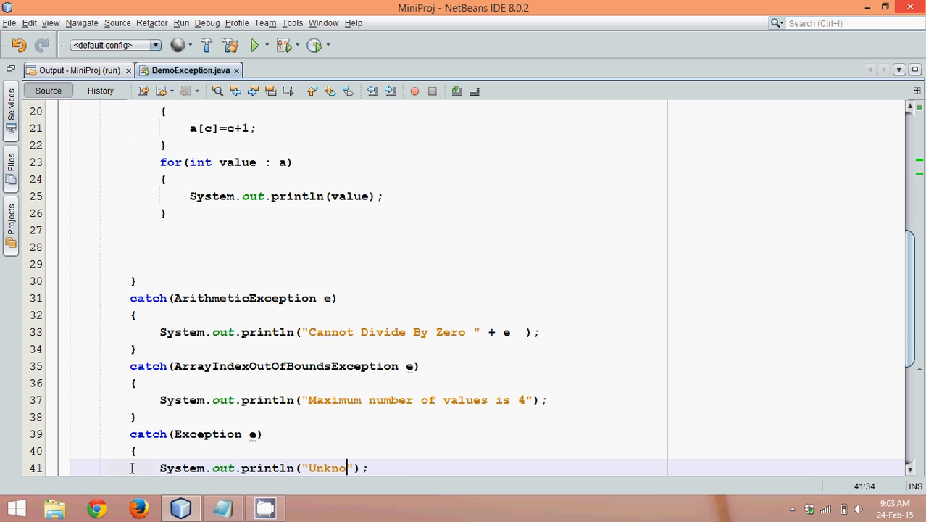
pyautogui.write('wn Excpetion')
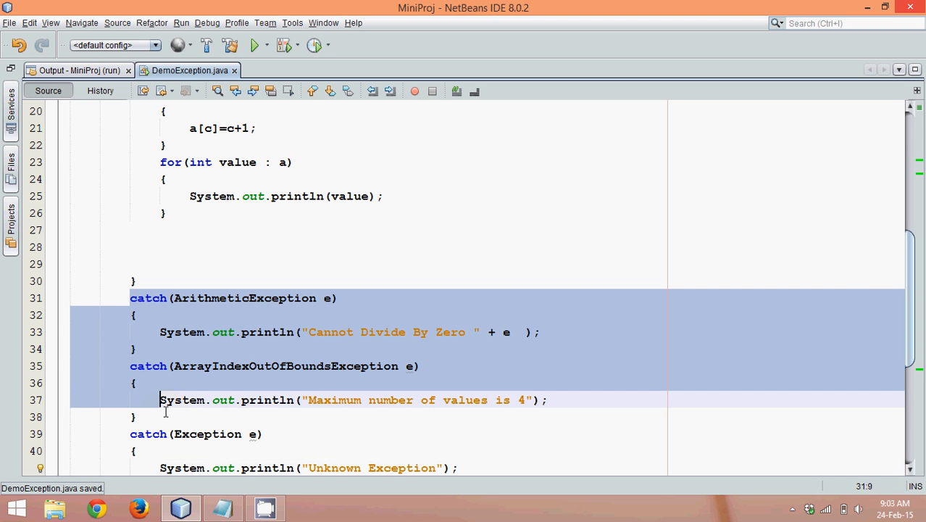
# Move the generic Exception catch above the others to show the error, then back below them.
pyautogui.click(134, 416)
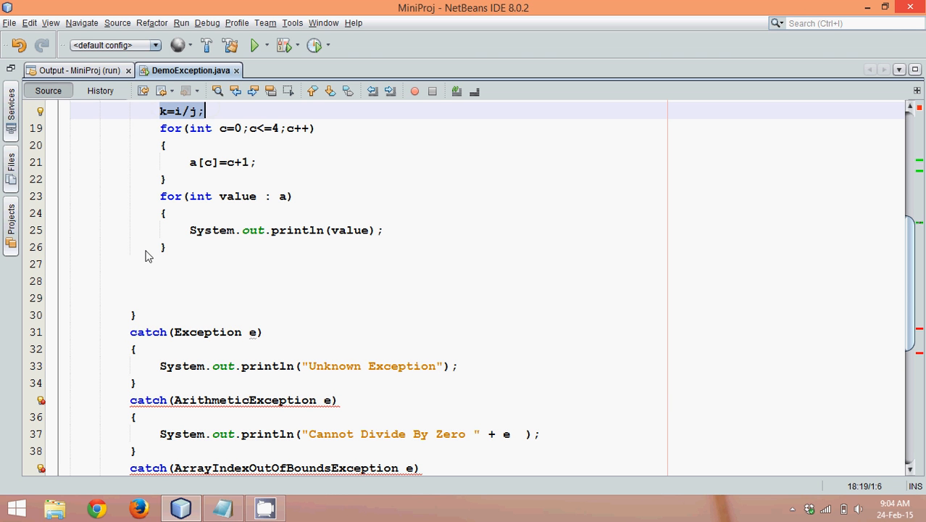
pyautogui.moveTo(178, 335)
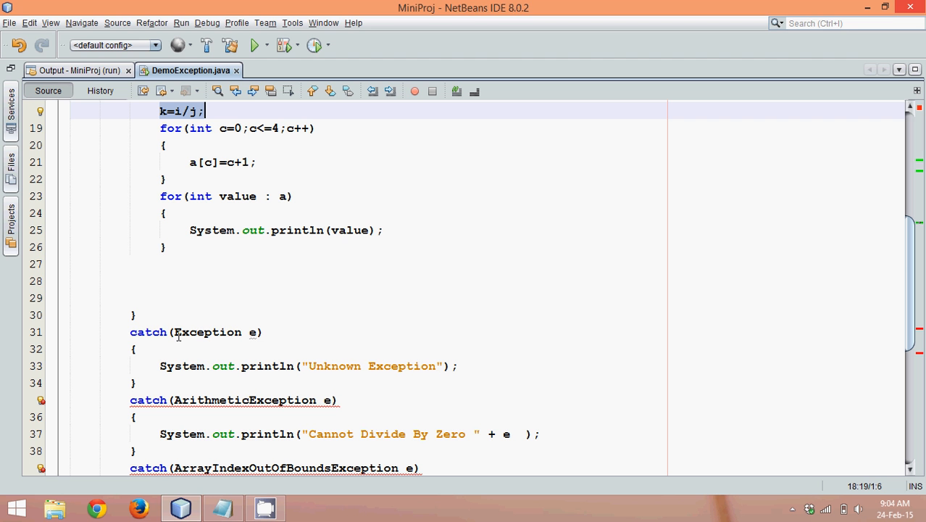
pyautogui.moveTo(145, 377)
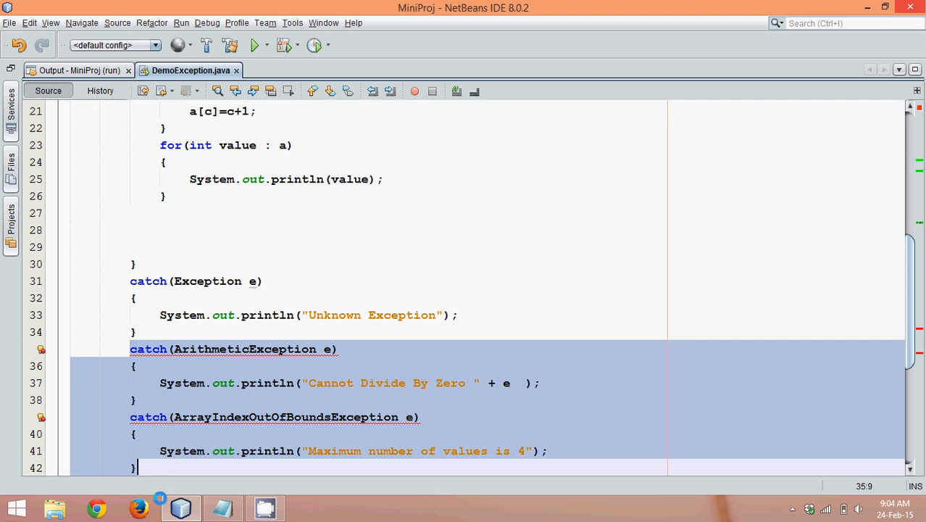
pyautogui.scroll(-3)
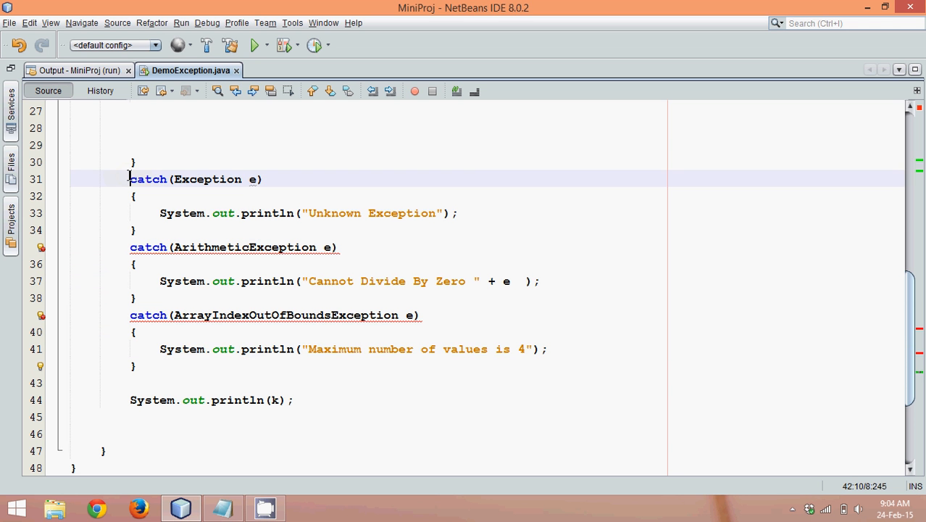
pyautogui.moveTo(131, 179); pyautogui.dragTo(137, 230)
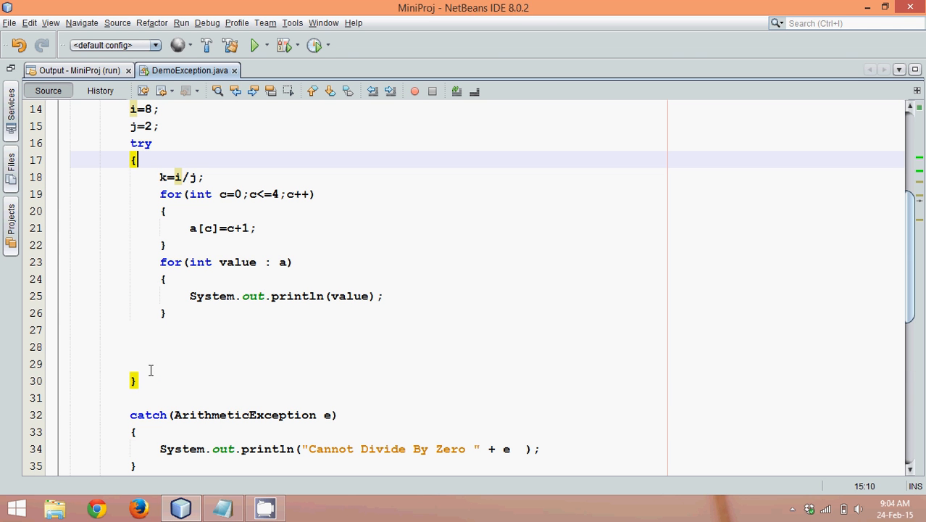
# Delete the int a[] array, both for loops and the ArrayIndexOutOfBoundsException catch, leaving k=i/j.
pyautogui.click(135, 330)
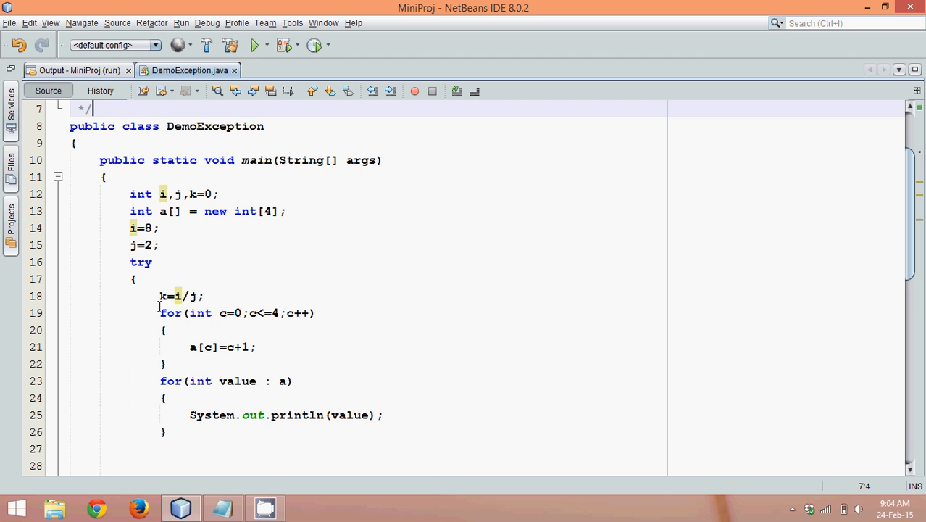
pyautogui.moveTo(160, 312); pyautogui.dragTo(166, 432)
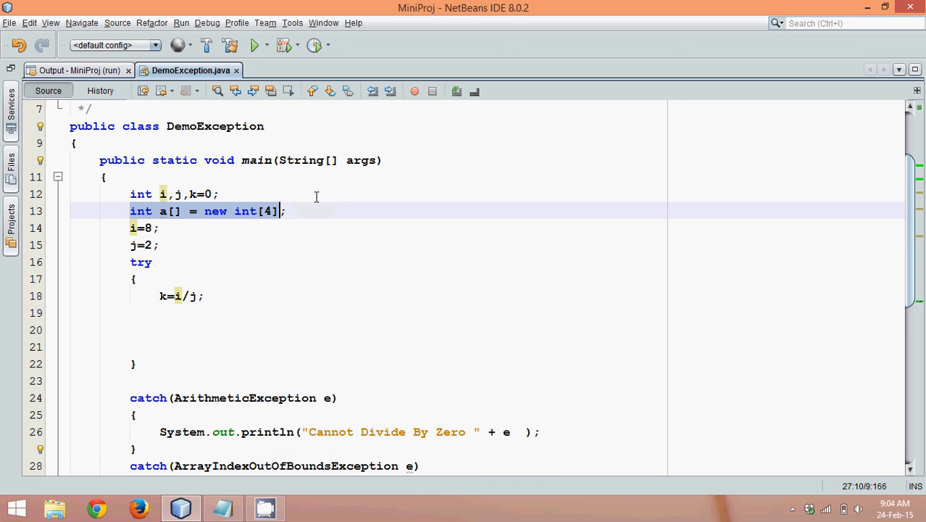
pyautogui.press('Delete')
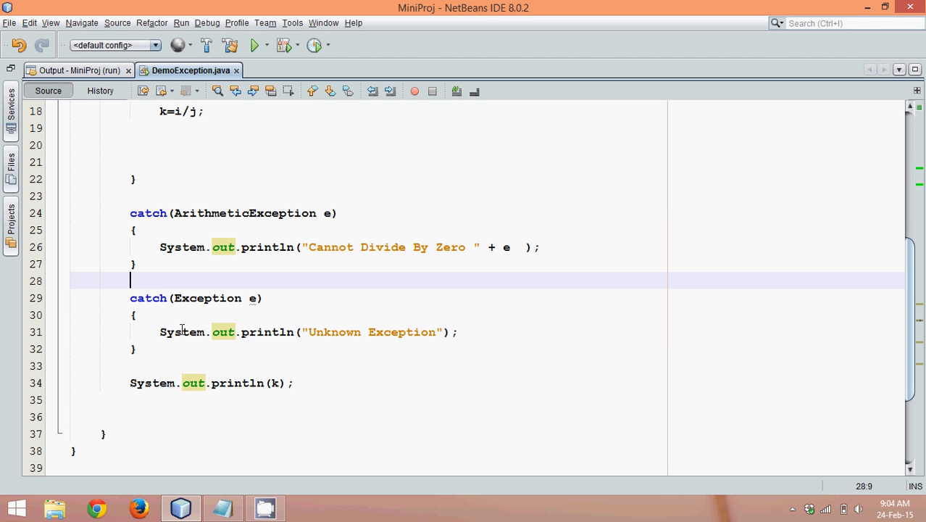
pyautogui.scroll(3)
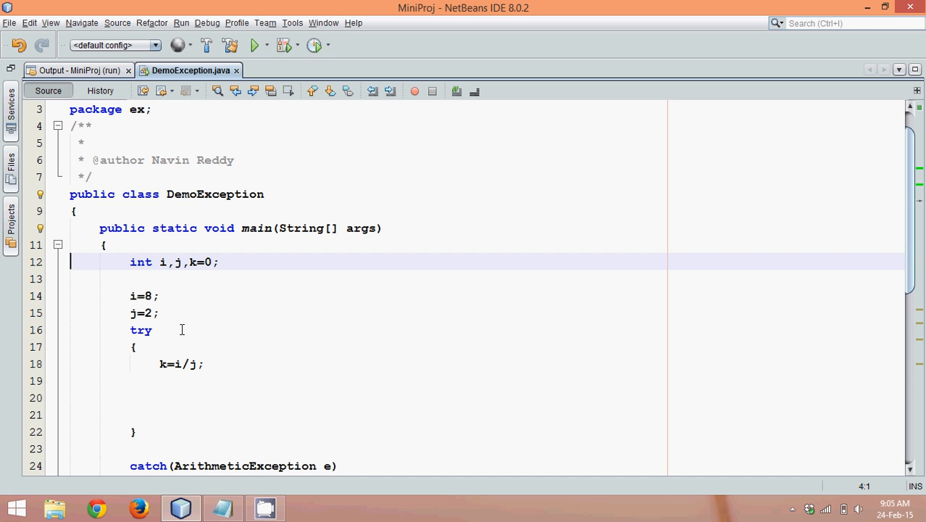
# Begin a 'BufferedReader br =' declaration on a new line after the variable declarations.
pyautogui.click(141, 295)
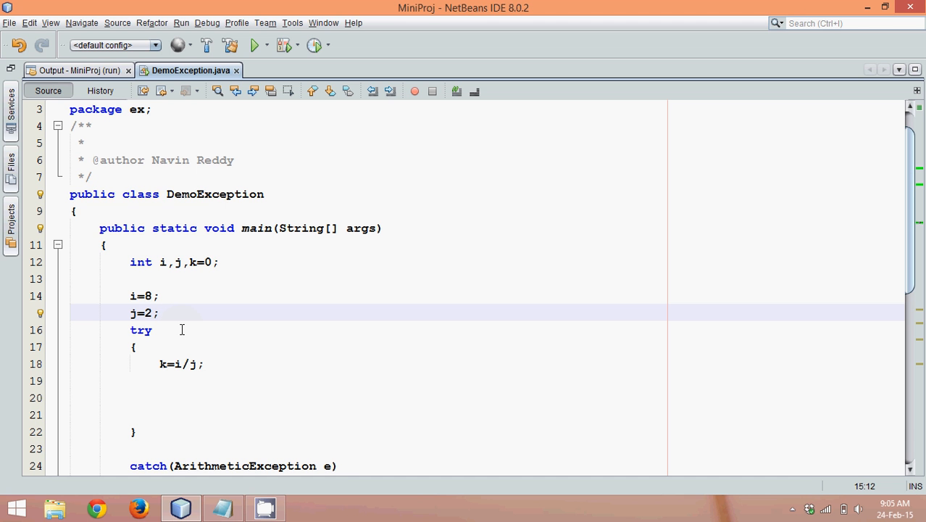
pyautogui.click(138, 312)
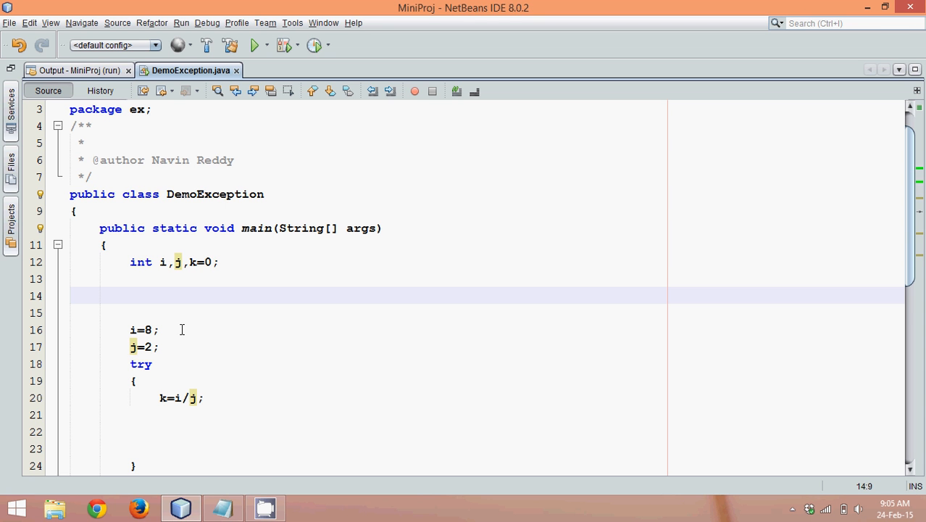
pyautogui.write('Bu')
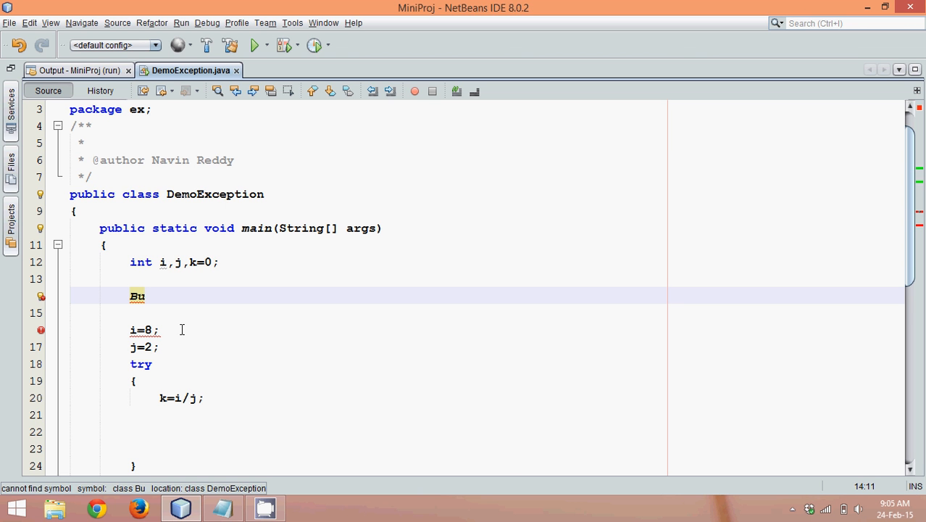
pyautogui.write('ffere')
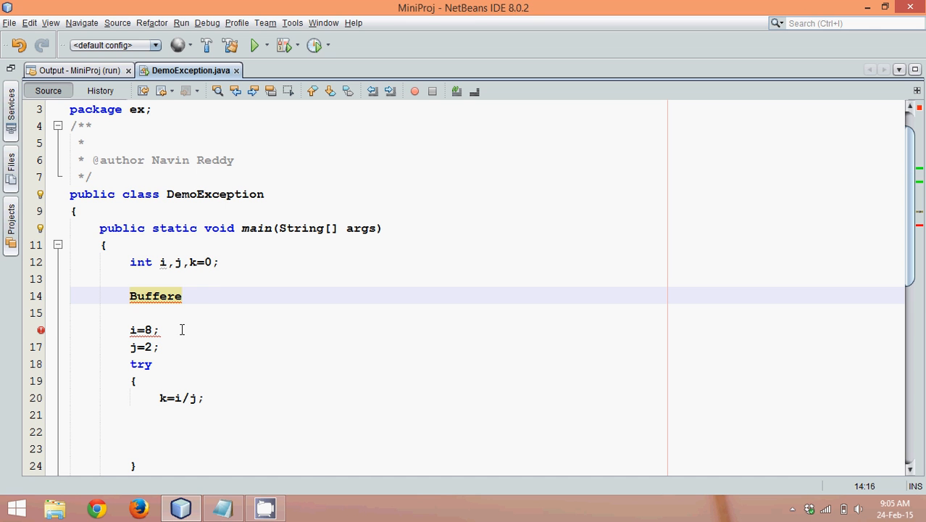
pyautogui.write('dReader')
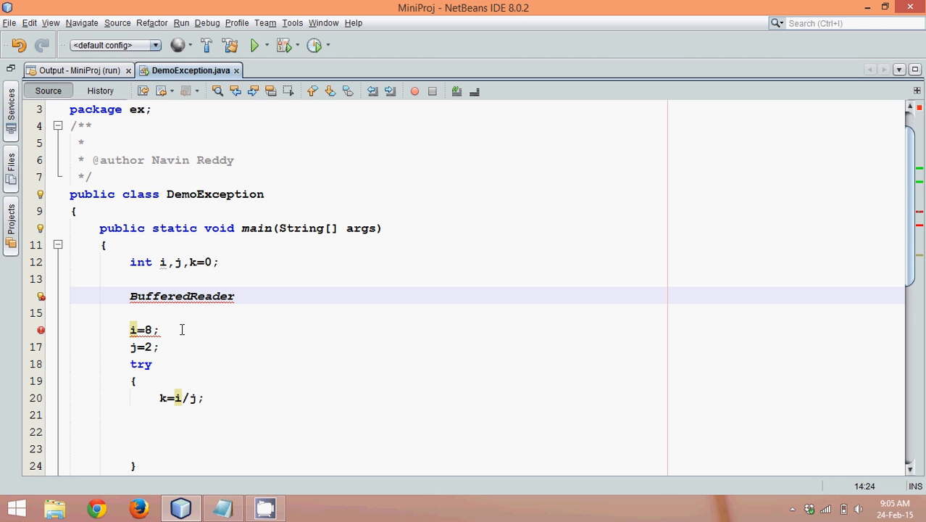
pyautogui.write('br =')
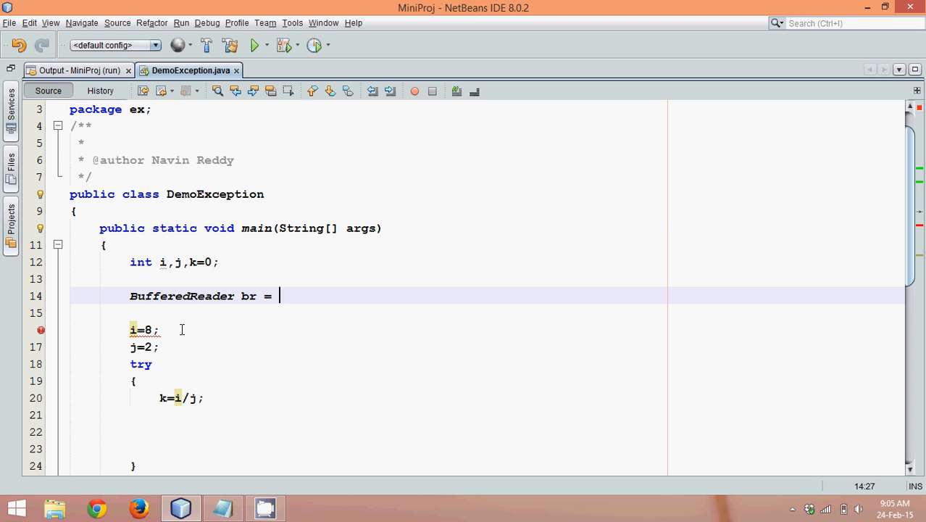
# Complete it as new BufferedReader(new InputStreamReader(System.in)) and import both java.io classes.
pyautogui.write('new BufferedRead')
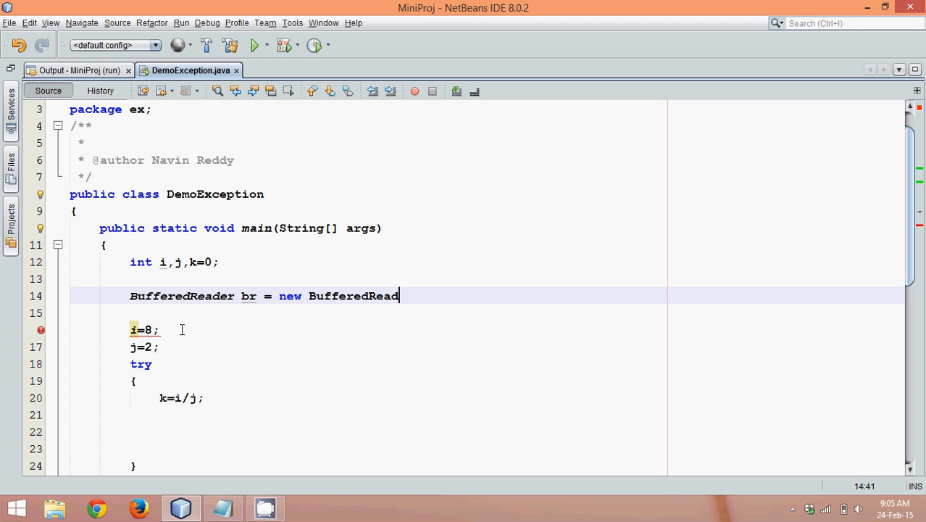
pyautogui.write('()')
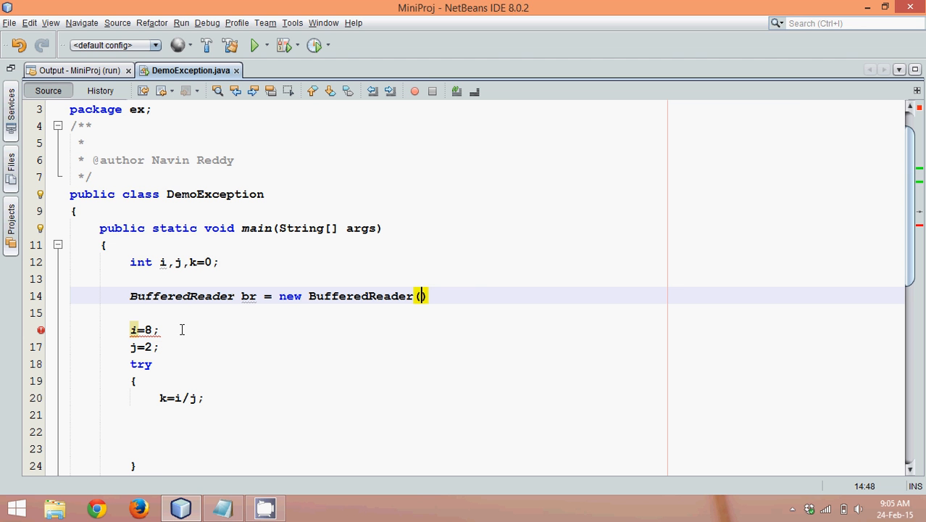
pyautogui.write('new Inpu')
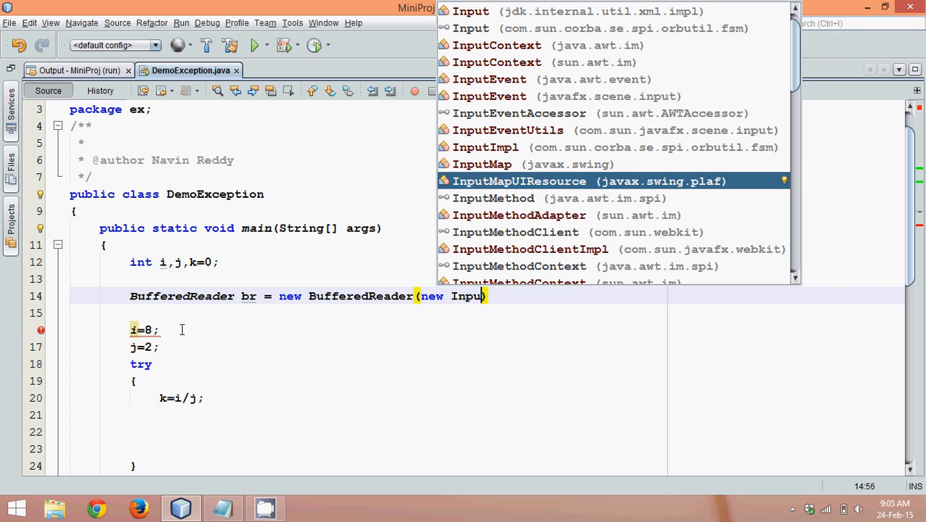
pyautogui.write('StreamRe')
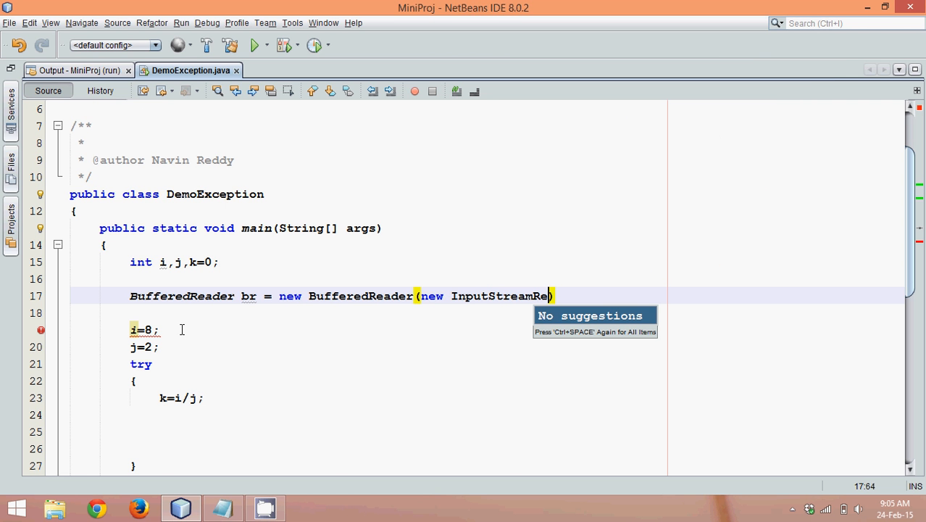
pyautogui.write('ader')
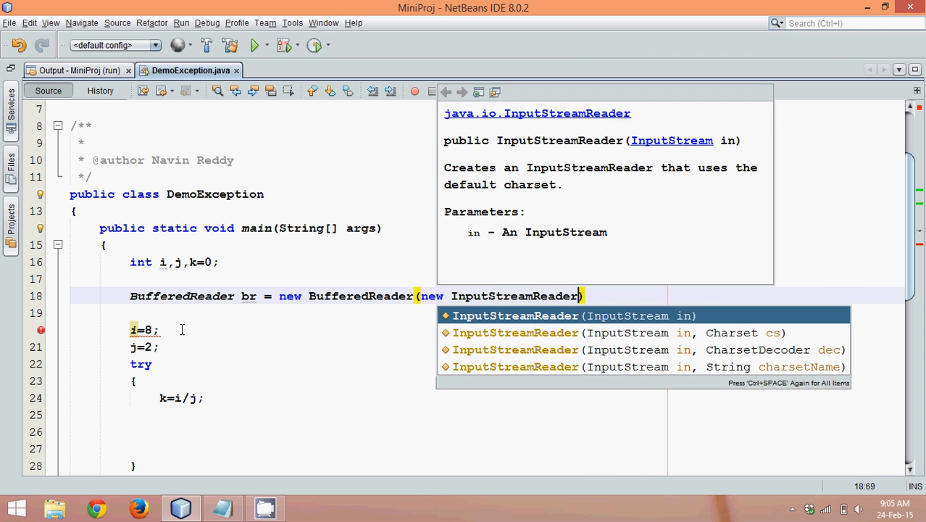
pyautogui.write('(S')
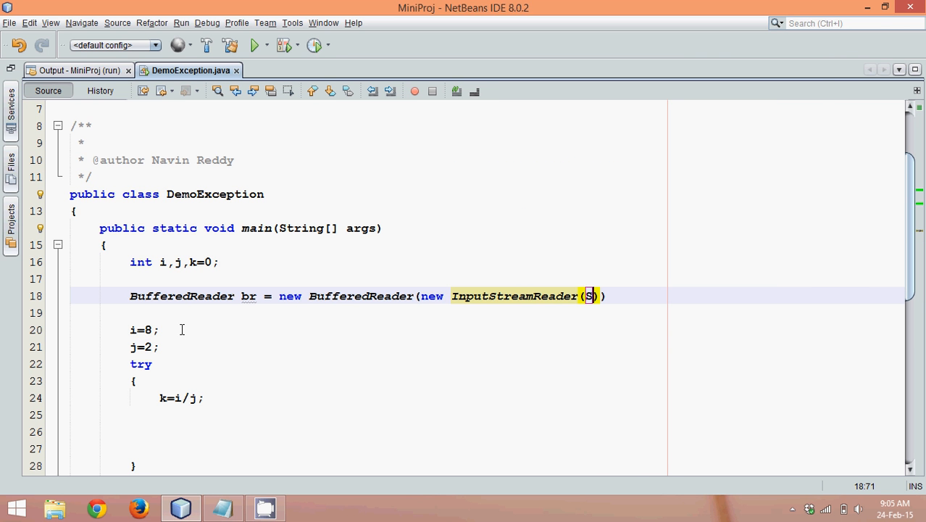
pyautogui.write('ystem.in')
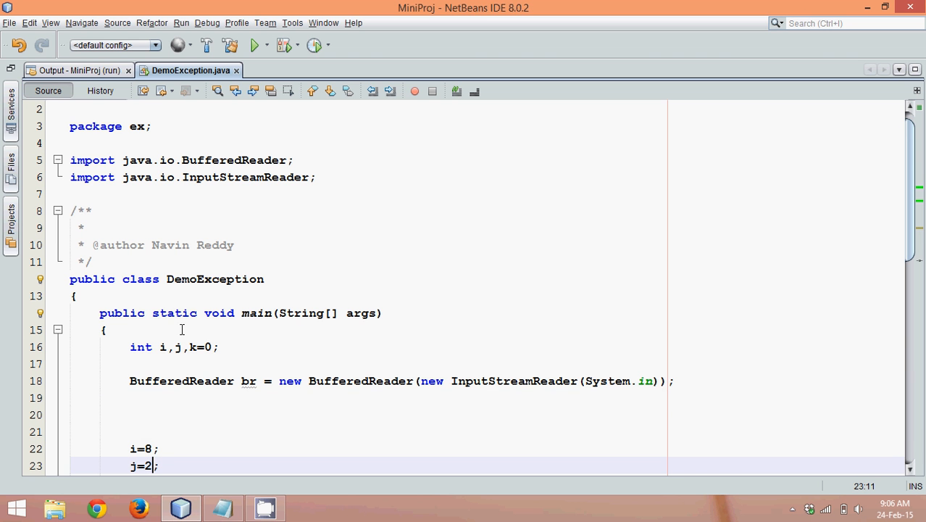
# Change j=2 to j=Integer.parseInt(br.readLine()), which flags an unreported exception error.
pyautogui.write('br.readLine(')
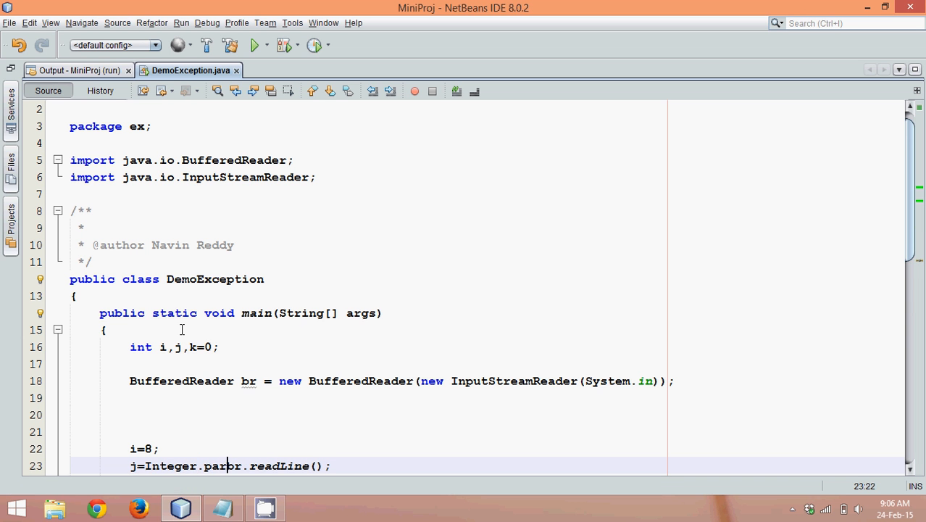
pyautogui.write('seInt(null)')
pyautogui.write('{')
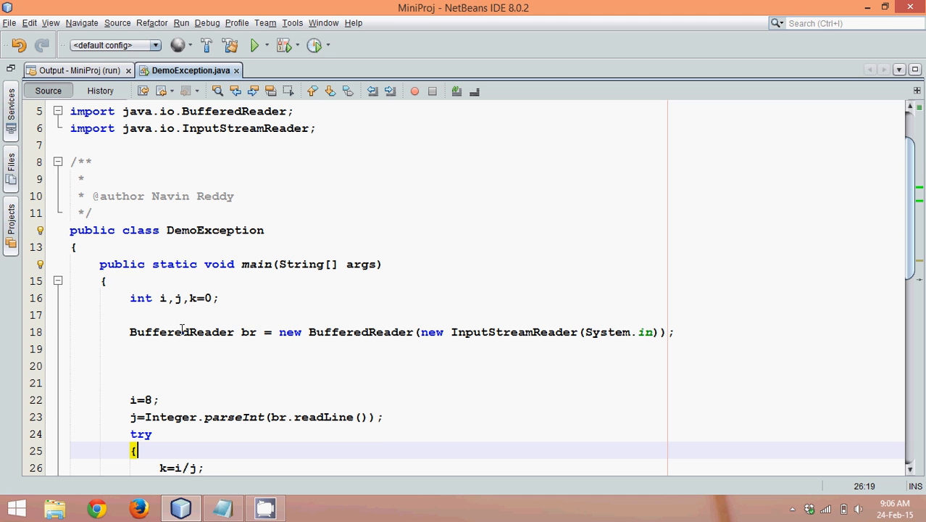
pyautogui.click(141, 434)
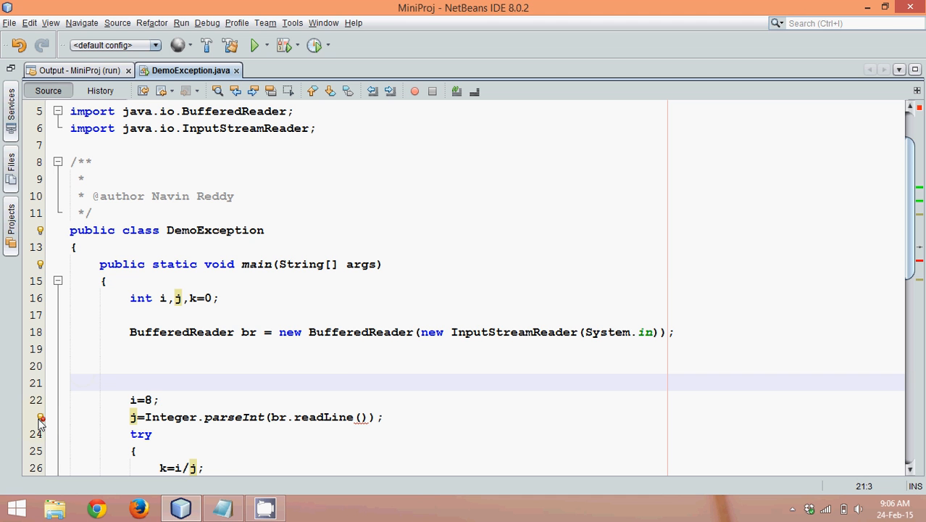
pyautogui.moveTo(41, 416)
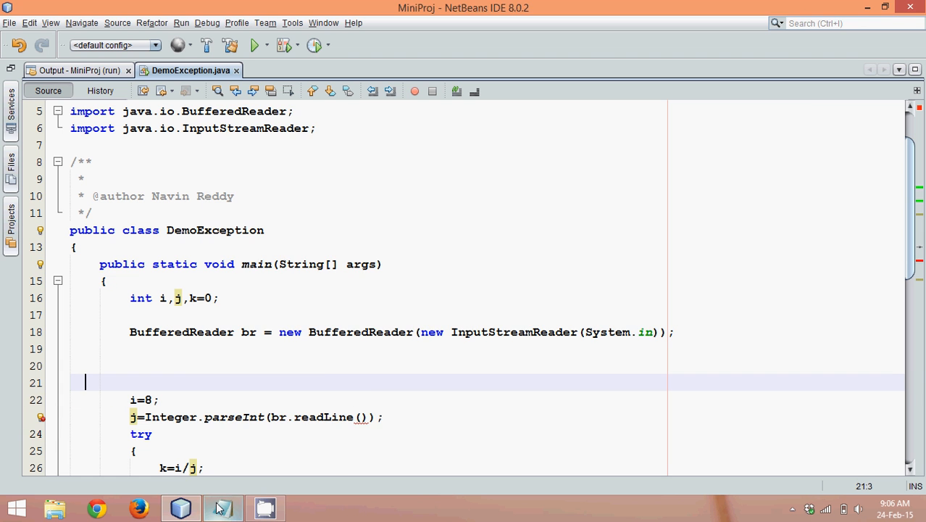
pyautogui.click(223, 507)
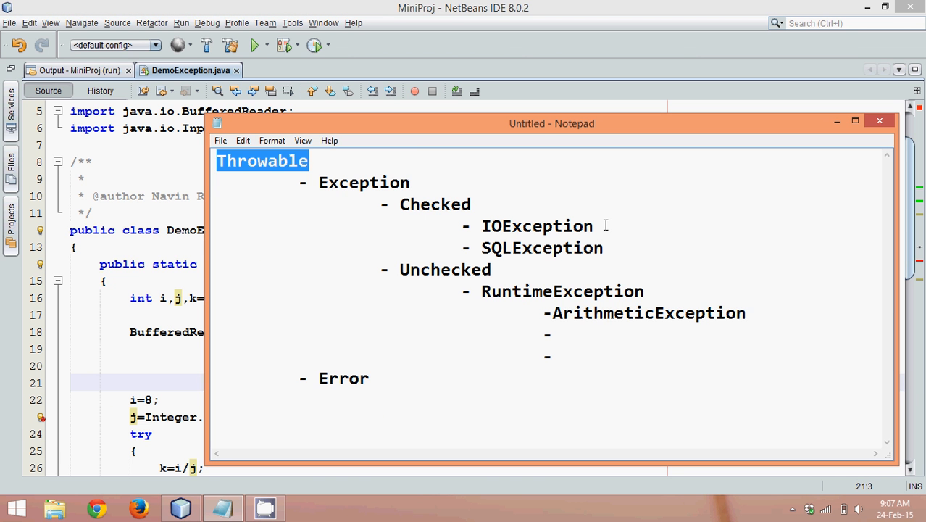
pyautogui.doubleClick(435, 204)
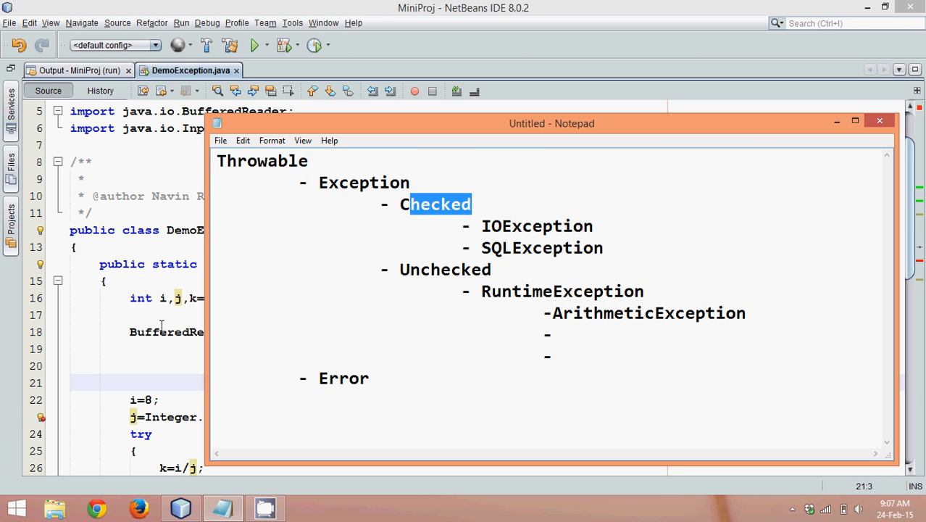
pyautogui.click(880, 121)
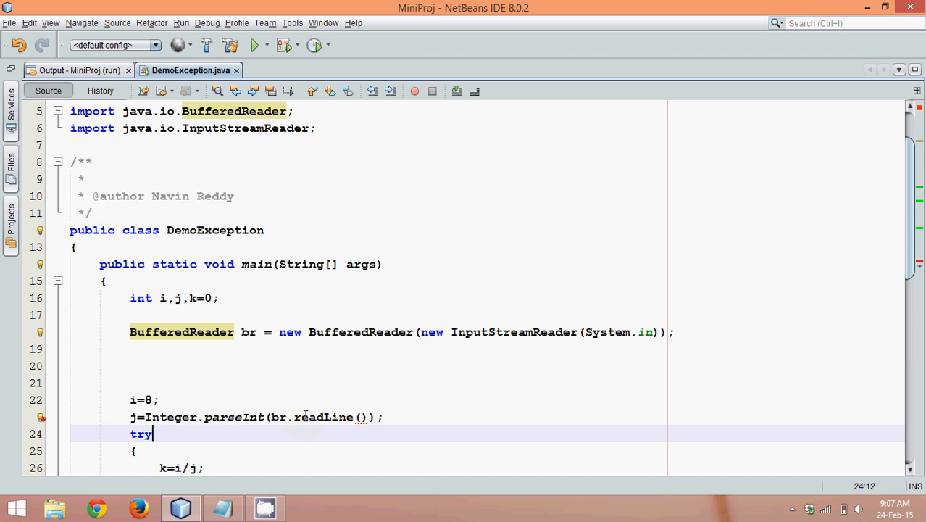
# Add catch(IOException e) printing "Some IO Error" above the ArithmeticException catch and cut the readLine line.
pyautogui.scroll(-3)
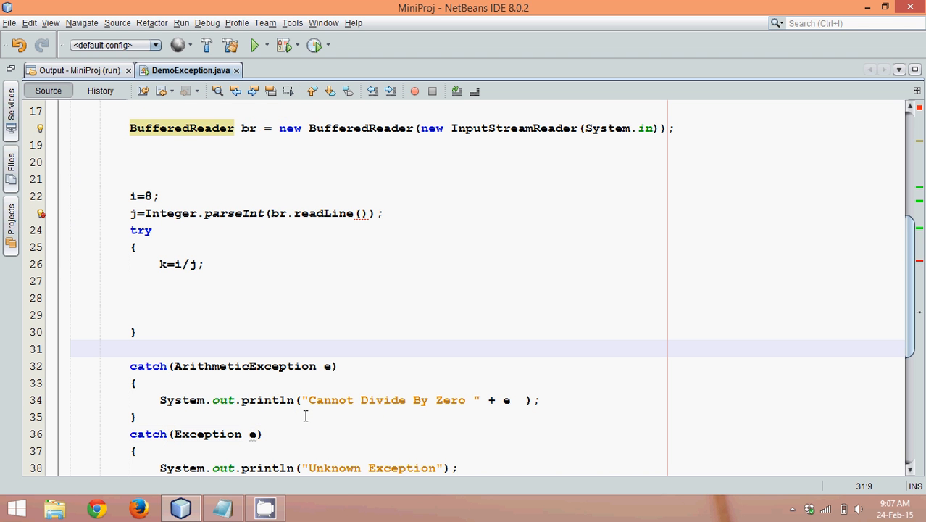
pyautogui.write('catch')
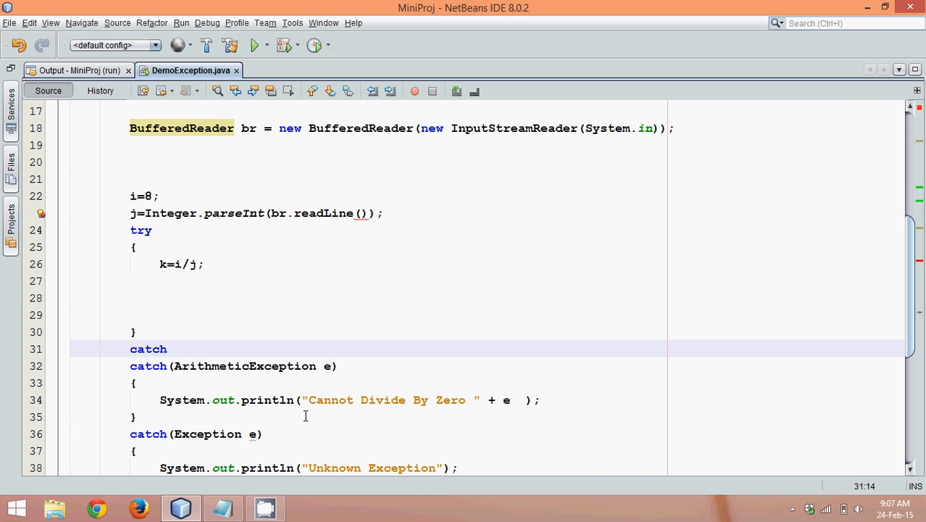
pyautogui.write('(IO)')
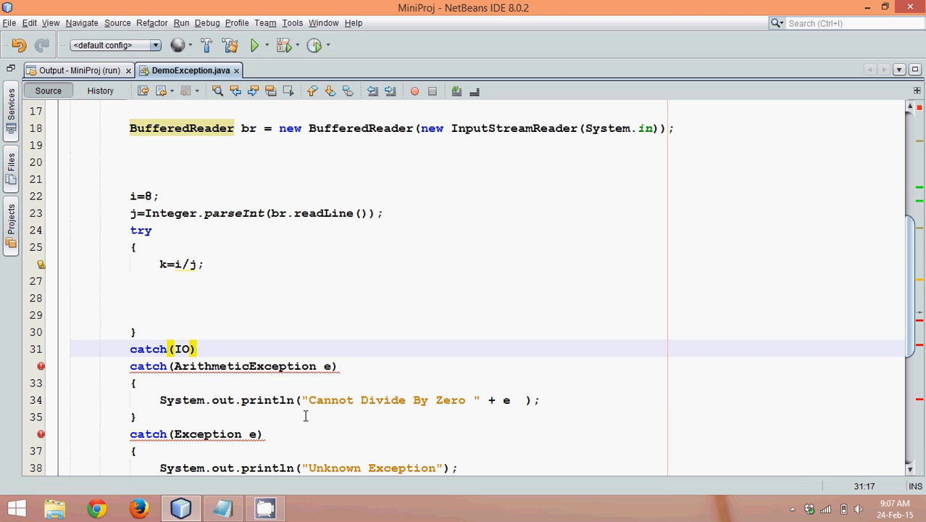
pyautogui.write('E')
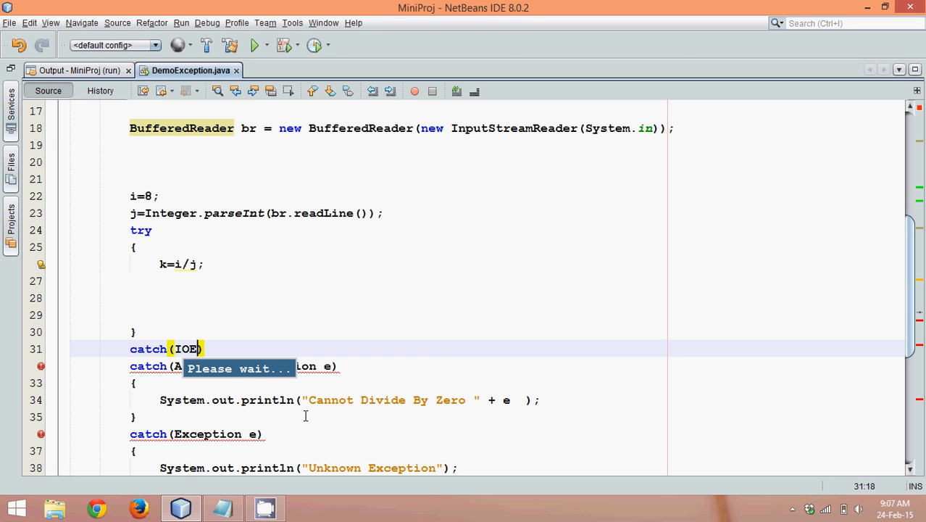
pyautogui.write('xception e')
pyautogui.write('so')
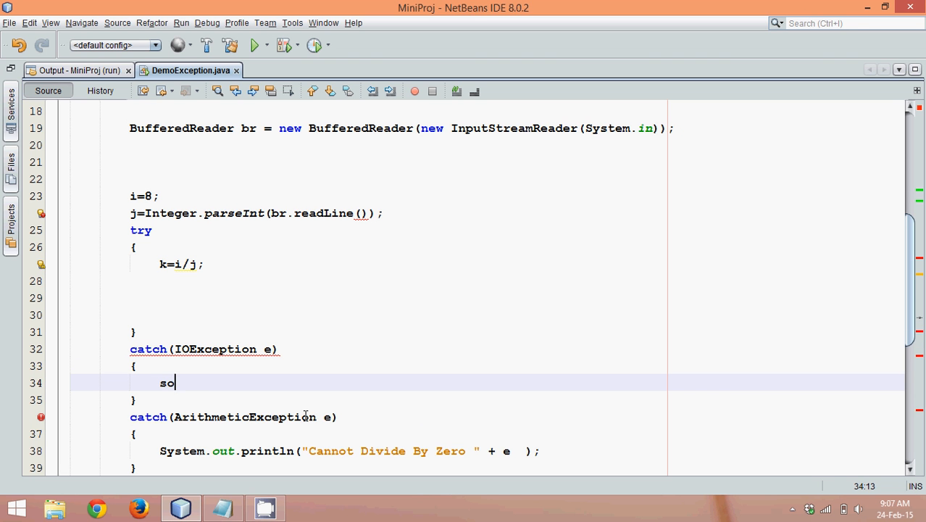
pyautogui.write('System.out.println("Sm");')
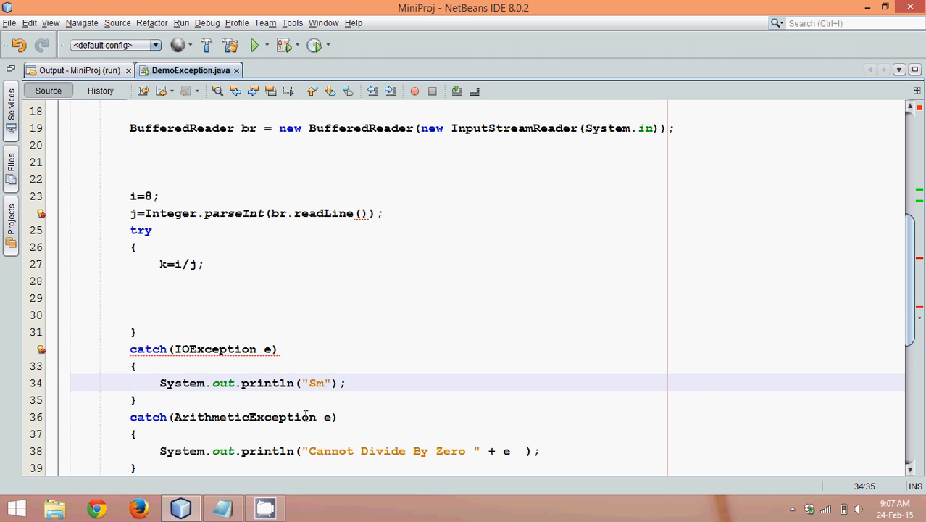
pyautogui.press('Backspace')
pyautogui.write('ome IO Err')
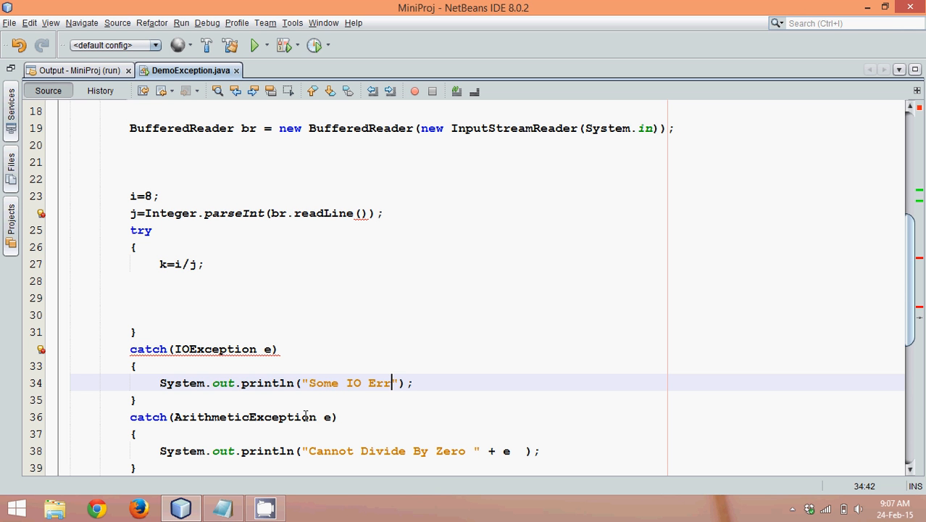
pyautogui.write('or')
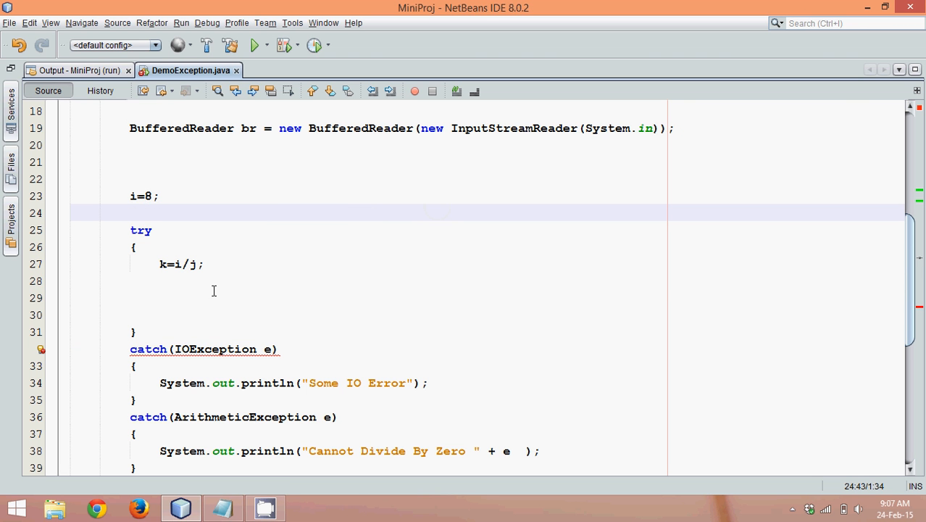
# Put j=Integer.parseInt(br.readLine()); before k=i/j; inside the try block and save.
pyautogui.write('j=Integer.parseInt(br.readLine());')
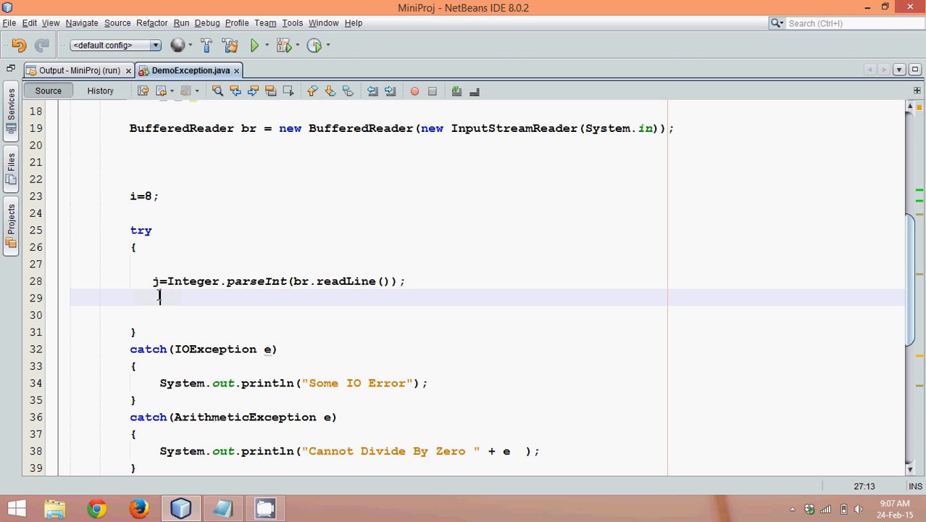
pyautogui.write('k=i/j;')
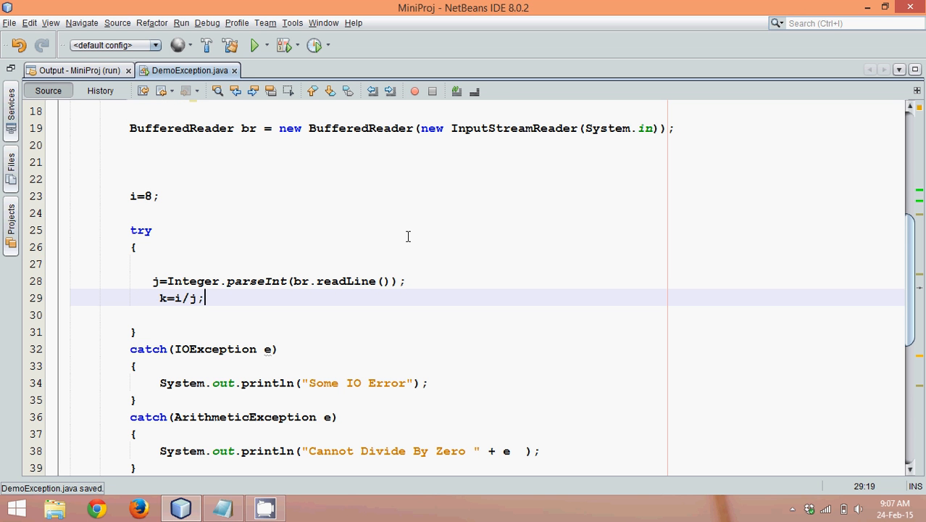
pyautogui.moveTo(334, 216)
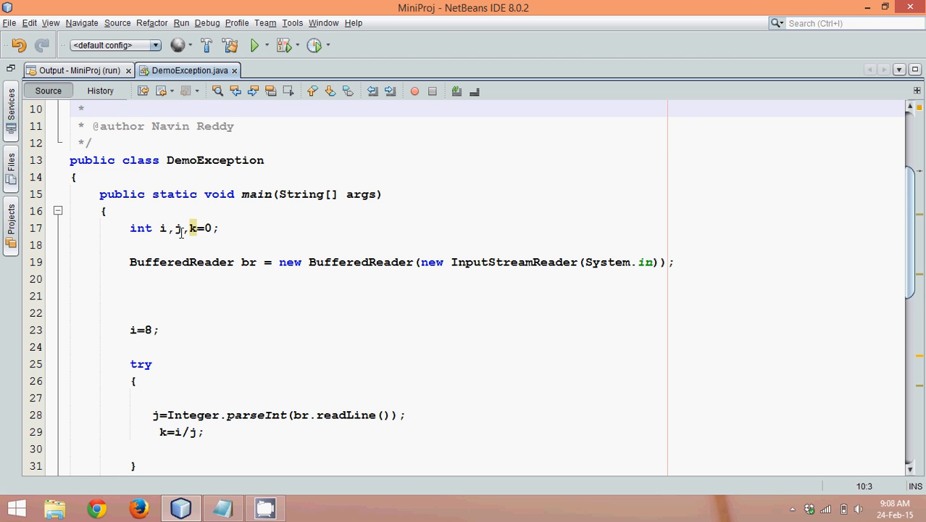
pyautogui.click(197, 228)
pyautogui.write('=1')
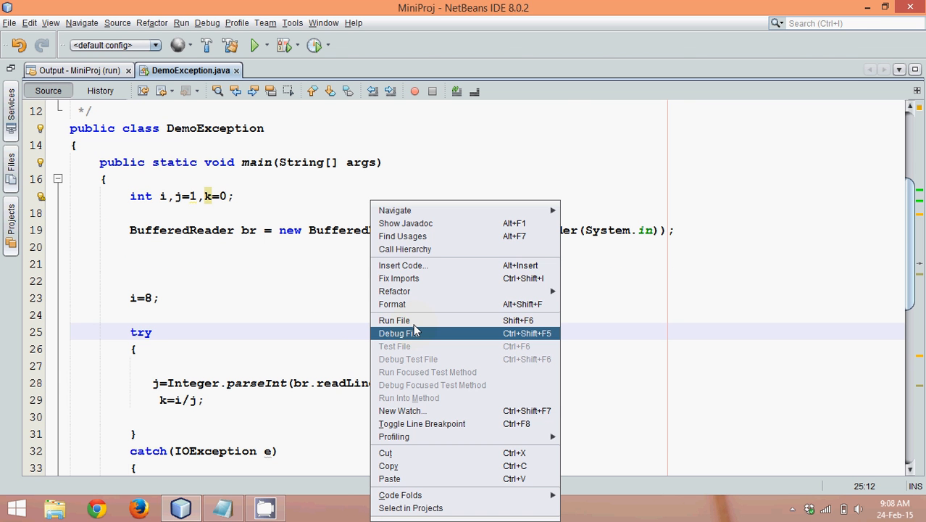
# Initialise j to 1, run DemoException with input 2 to print 4, and return to the source.
pyautogui.click(394, 320)
pyautogui.write('2')
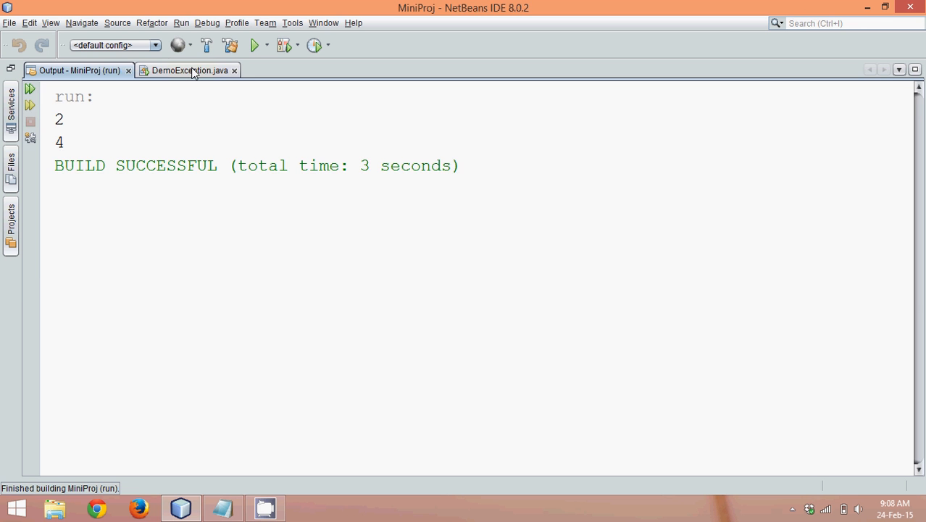
pyautogui.click(188, 70)
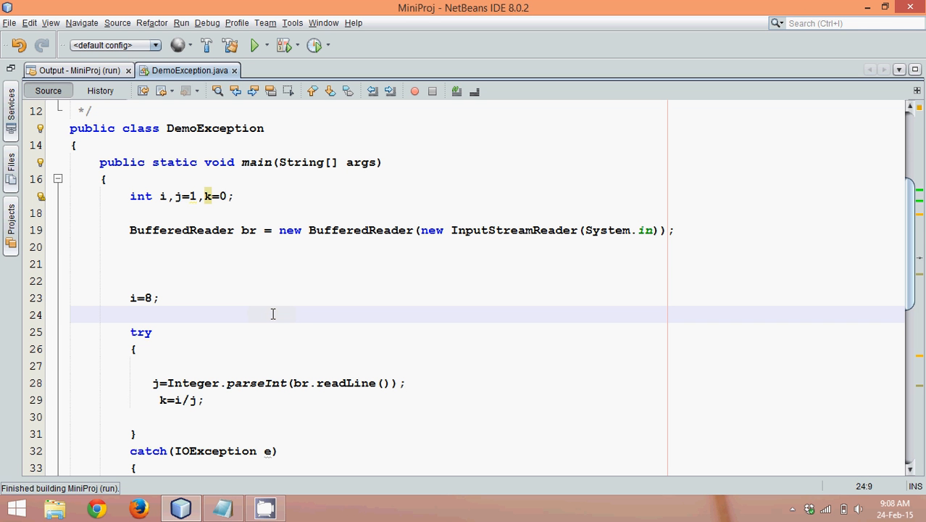
pyautogui.click(130, 314)
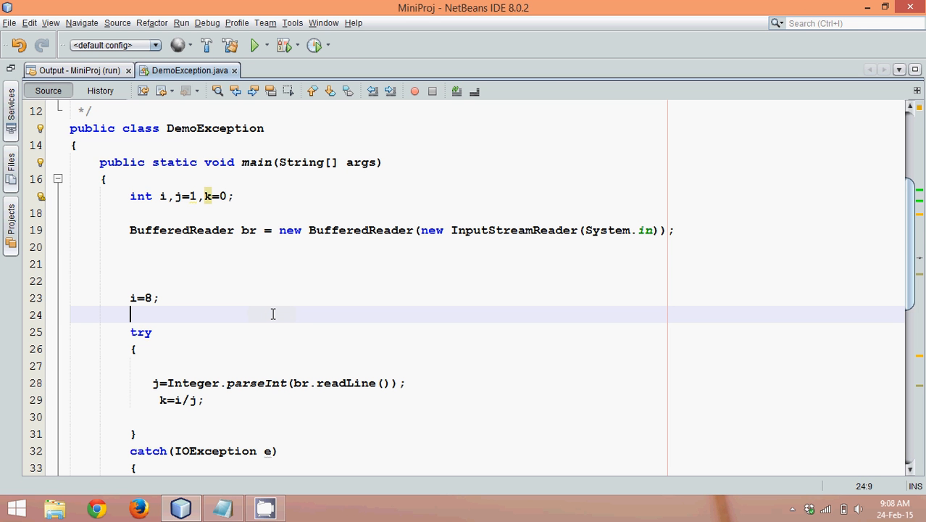